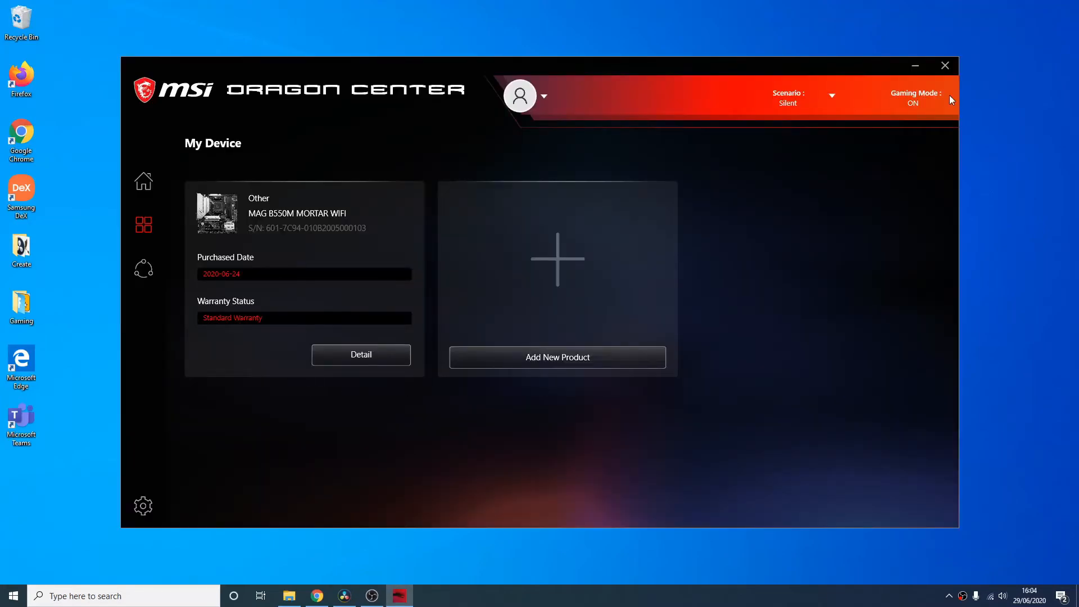
mouse_move(409, 299)
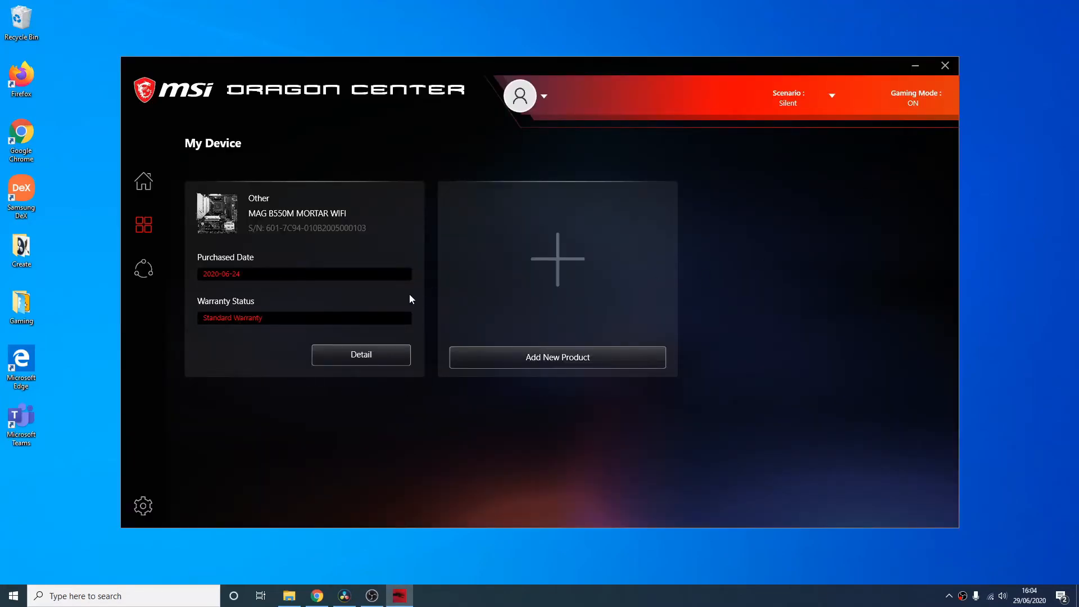
mouse_move(345, 221)
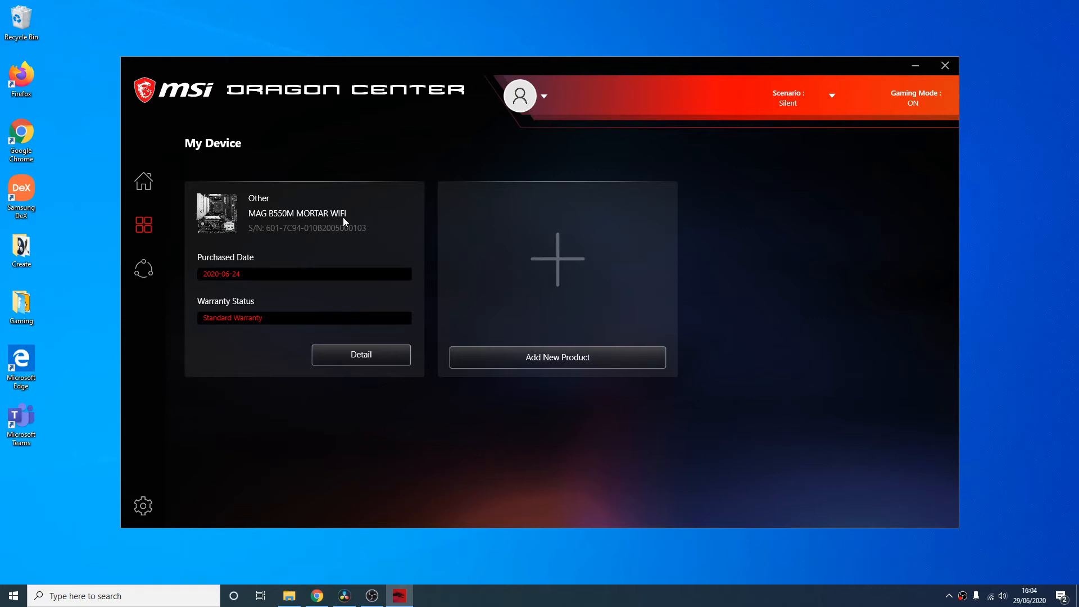
mouse_move(13, 596)
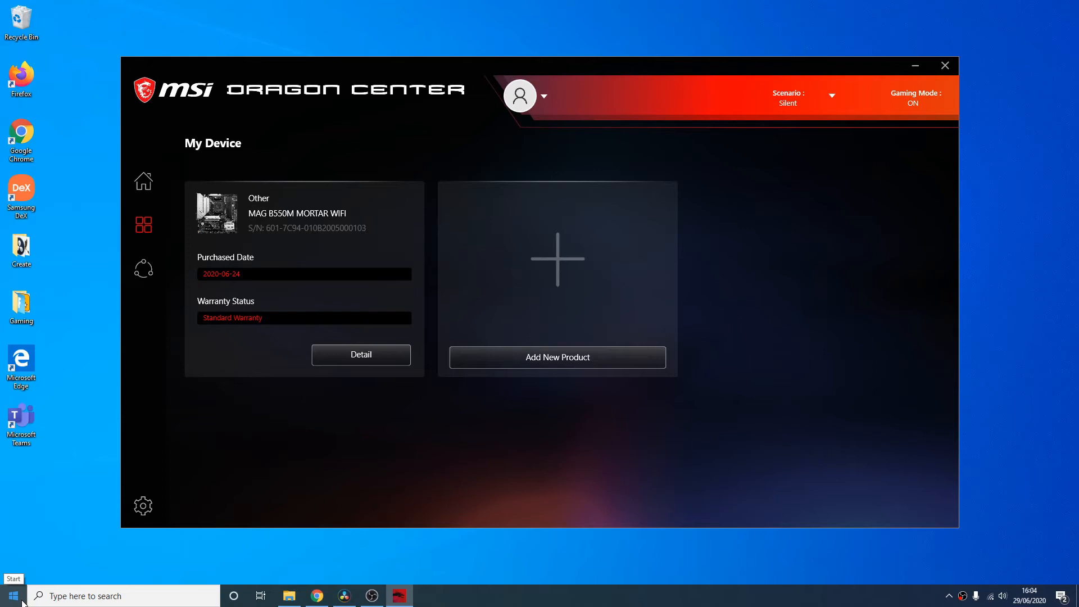
mouse_move(397, 407)
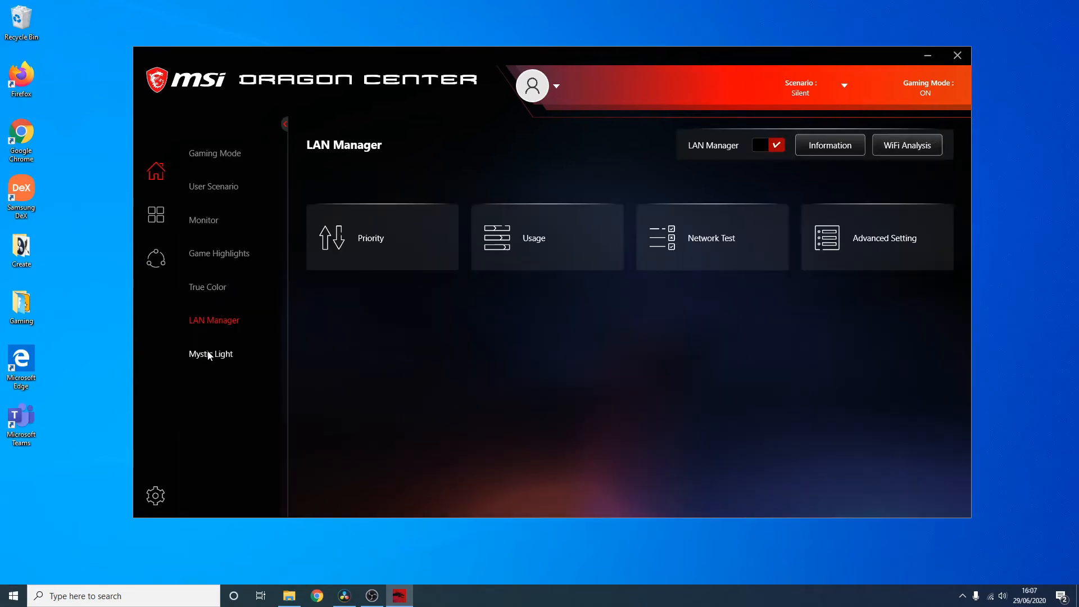
Step: Go to the Mystic Light page and bring up its settings panel with third-party RGB overwrite ticked
click(211, 354)
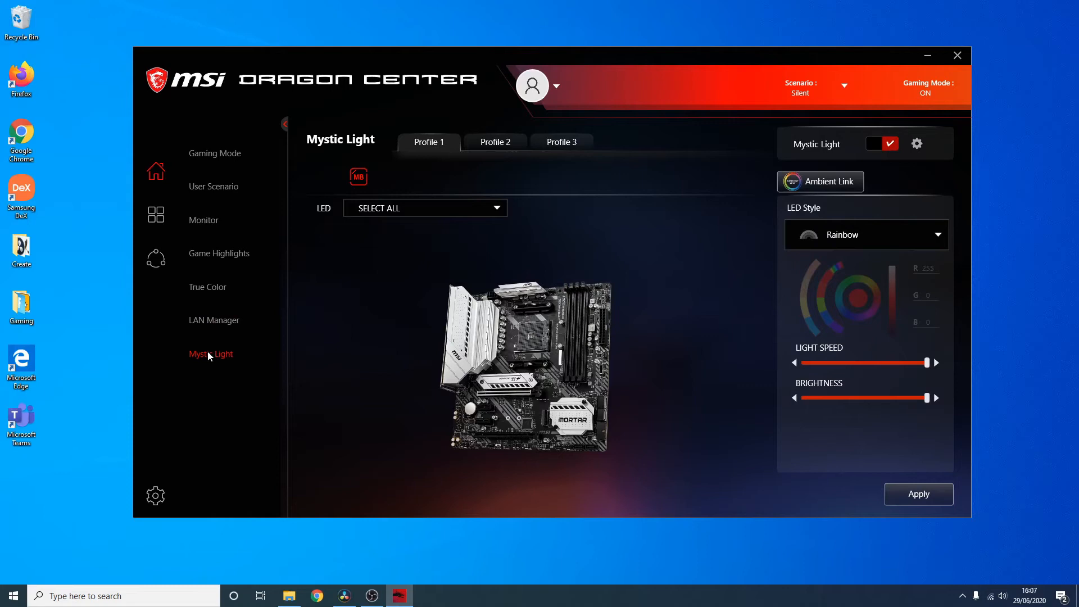
mouse_move(354, 400)
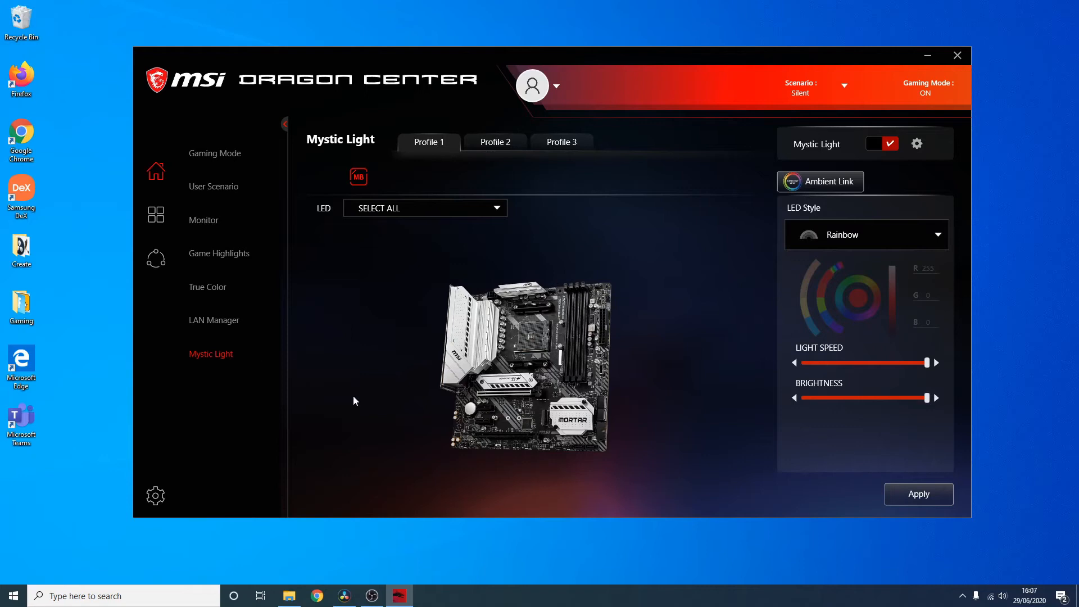
mouse_move(398, 596)
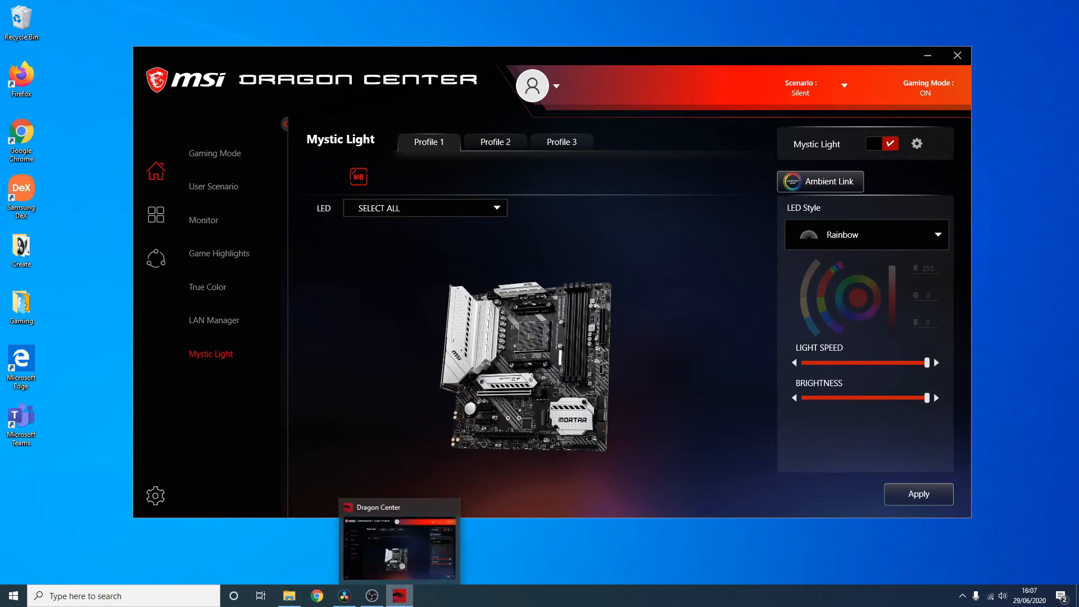
mouse_move(588, 601)
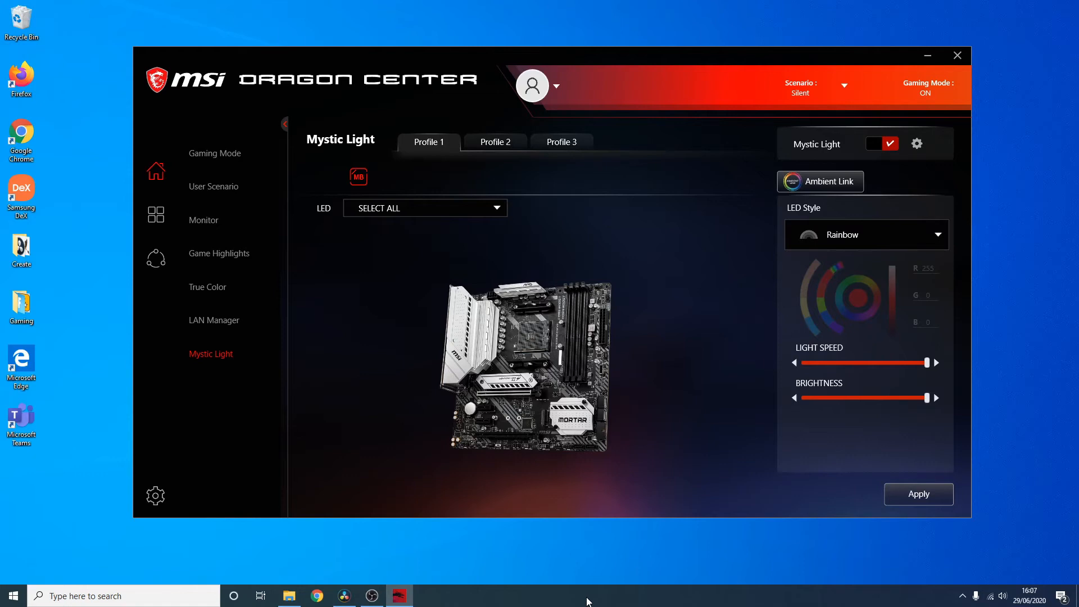
mouse_move(830, 181)
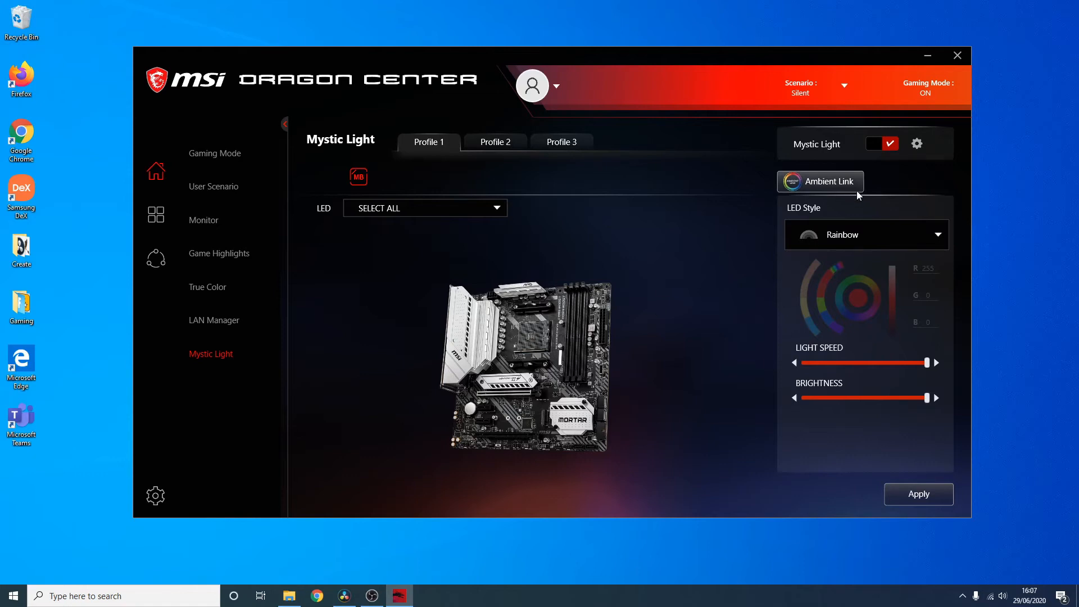
click(916, 143)
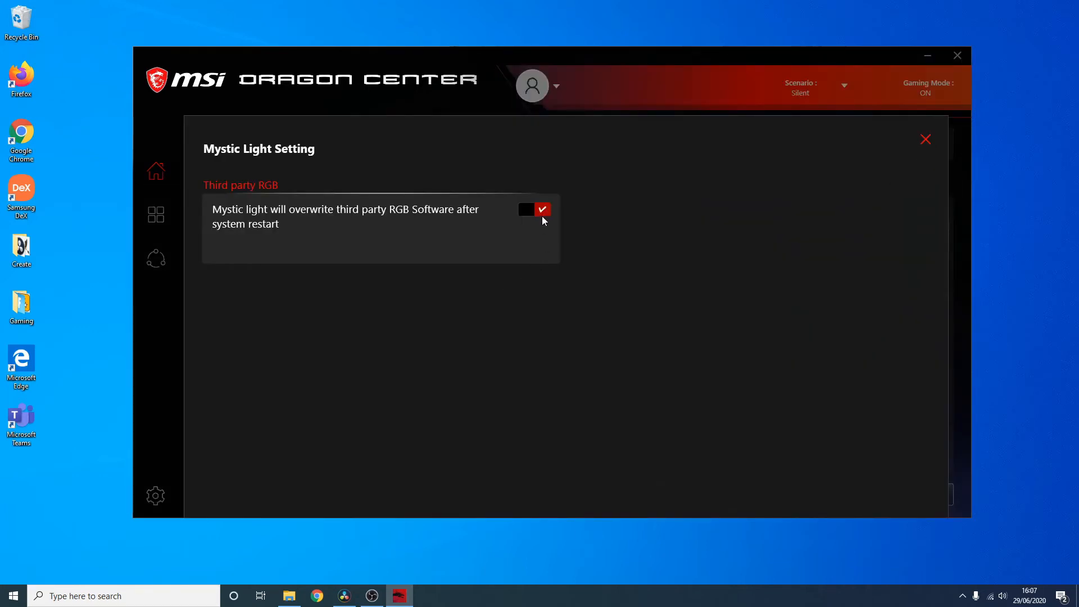
mouse_move(640, 215)
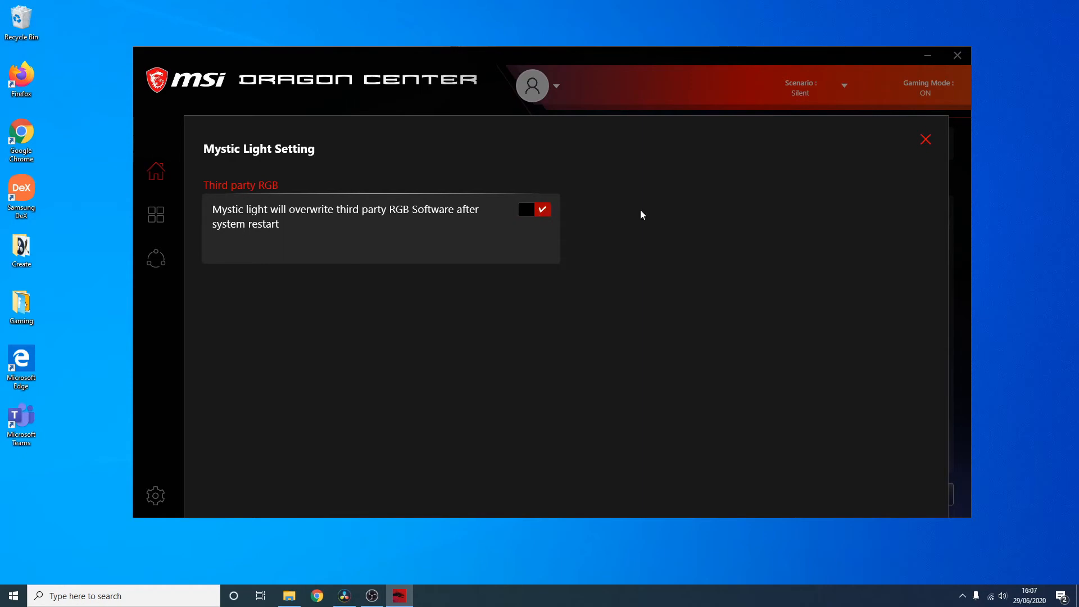
Step: Dismiss the settings panel, then toggle Mystic Light off and back on so it ends enabled
click(925, 139)
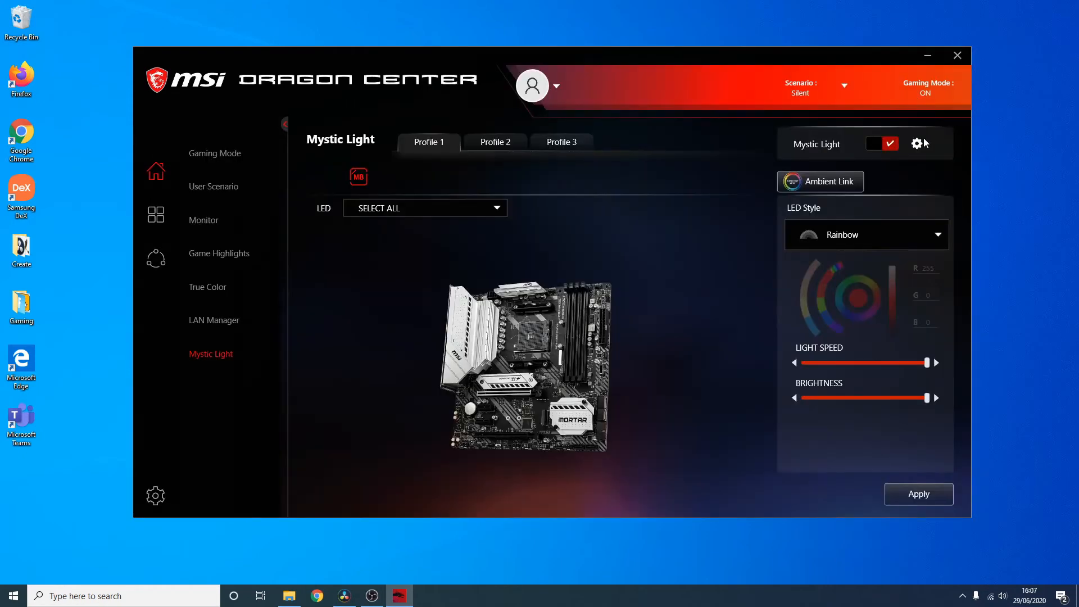
click(881, 142)
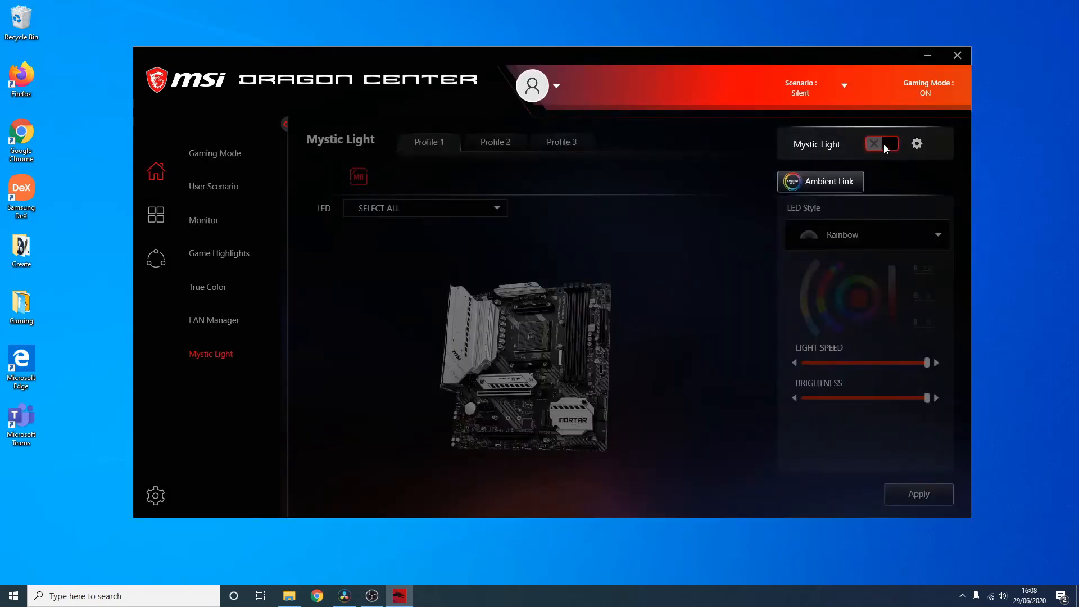
click(884, 144)
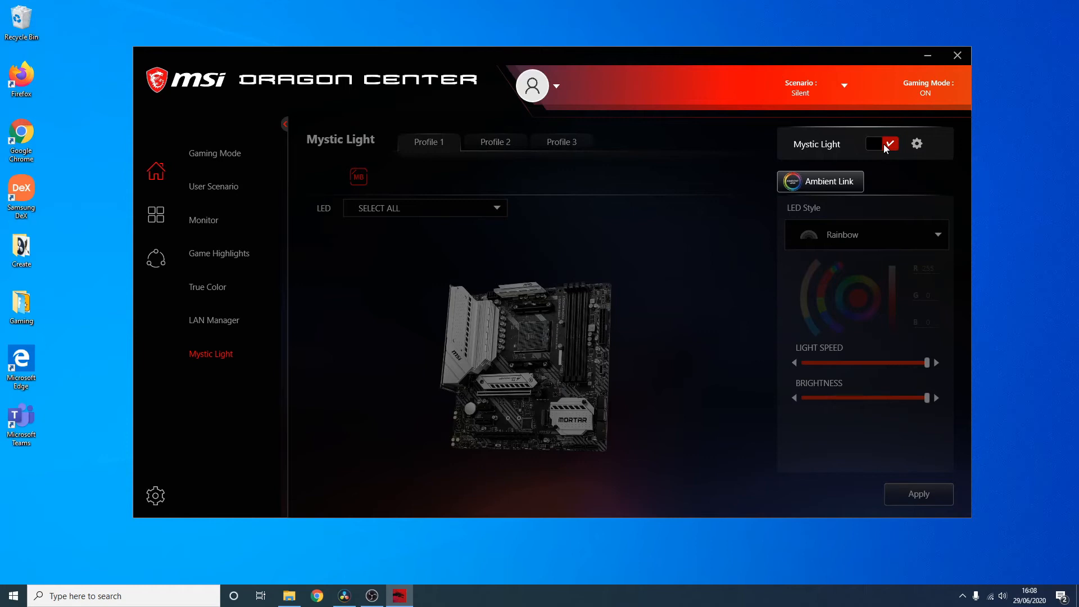